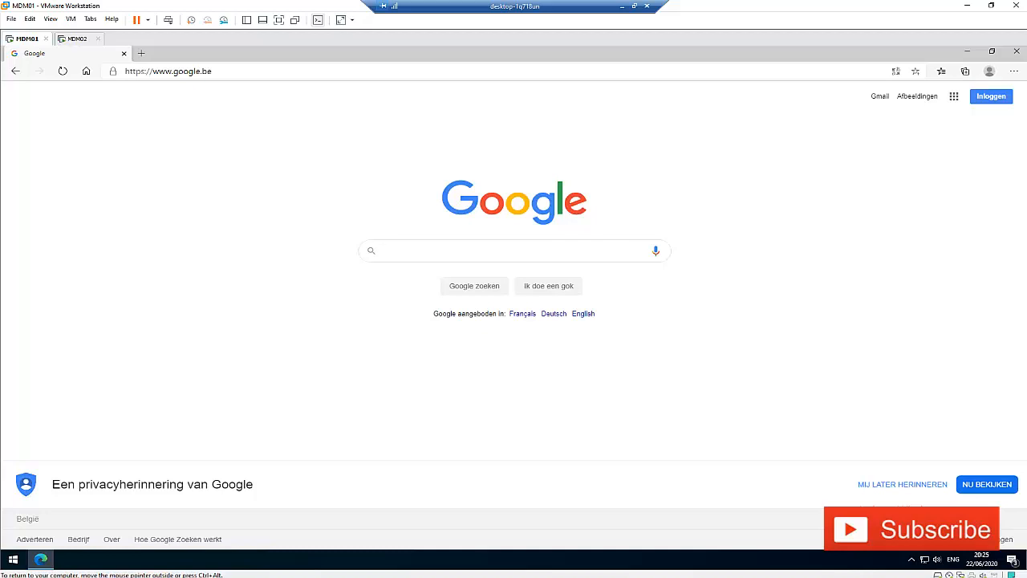
Step: Reach Edge's Settings page from Google via the Settings and more (…) menu
click(513, 250)
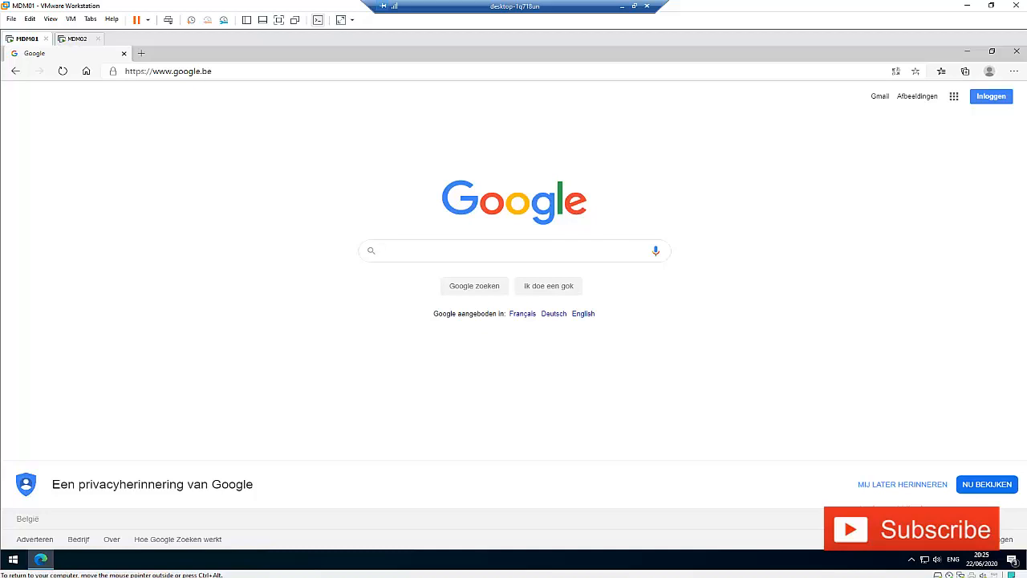
mouse_move(656, 119)
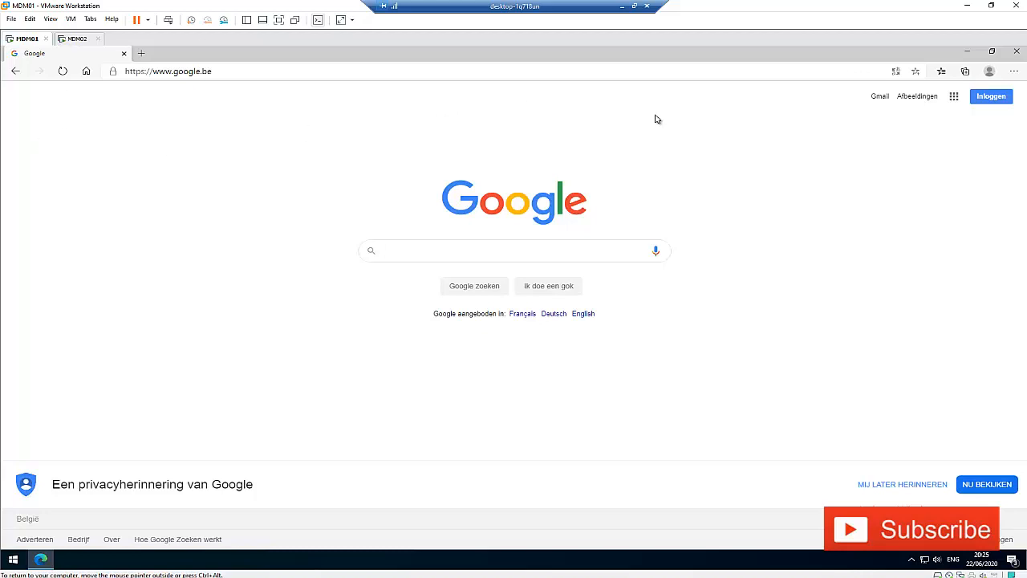
mouse_move(821, 90)
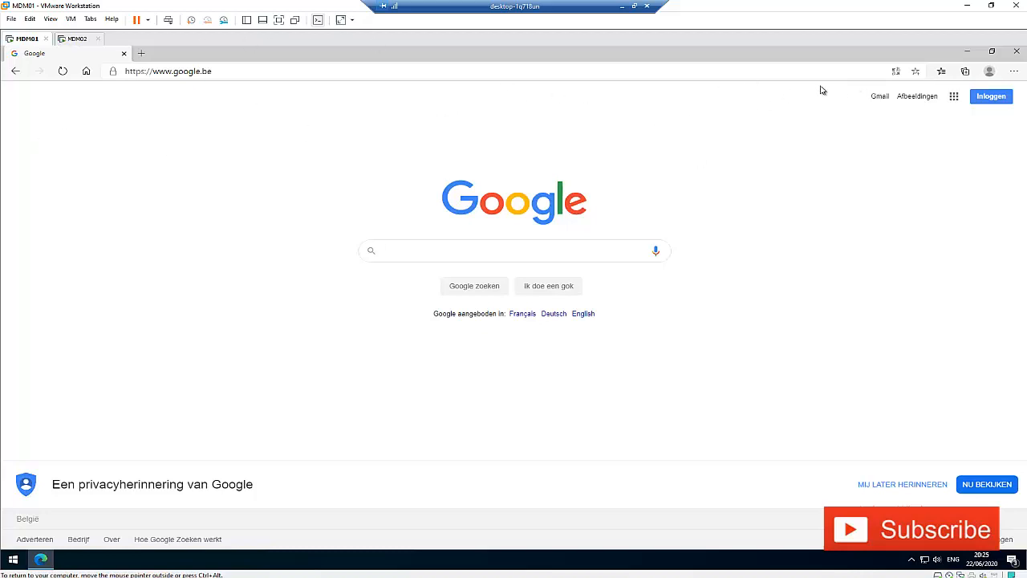
mouse_move(1017, 75)
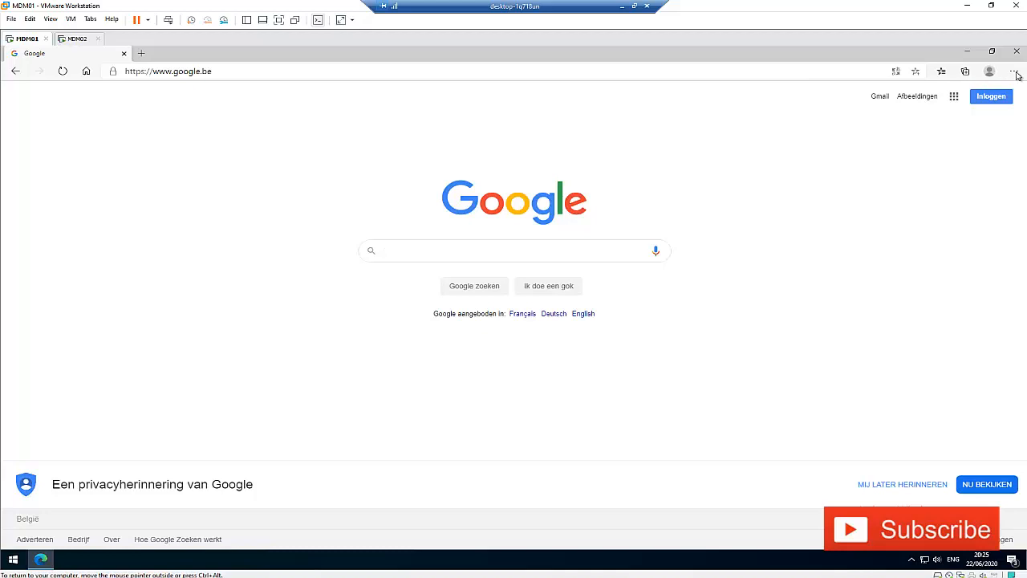
click(1013, 71)
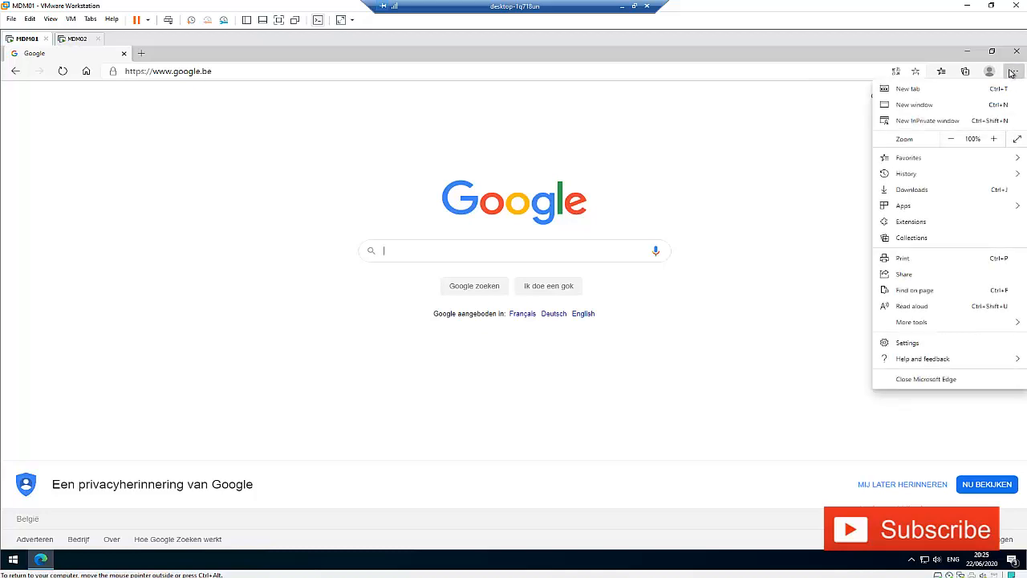
mouse_move(906, 342)
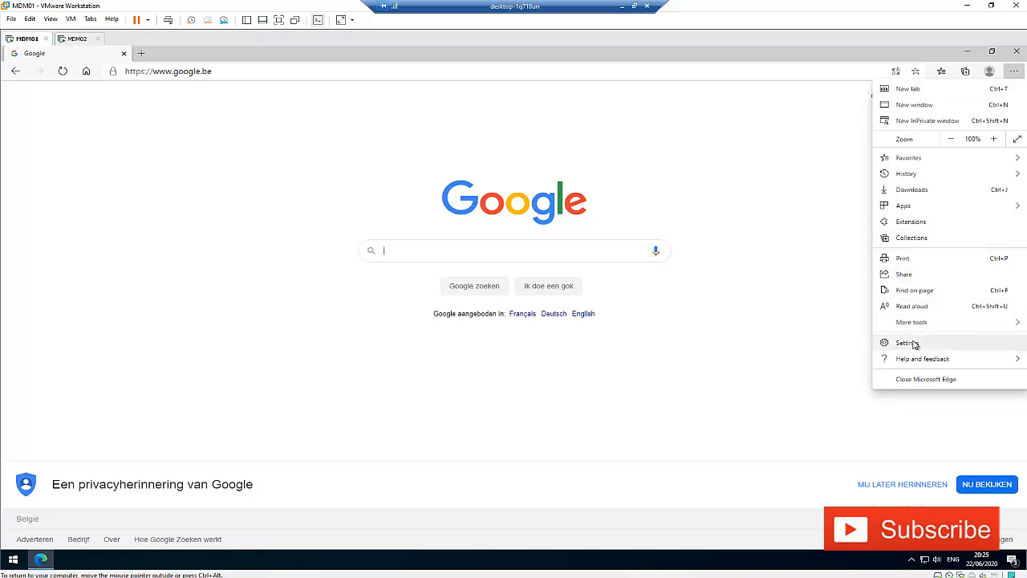
click(907, 342)
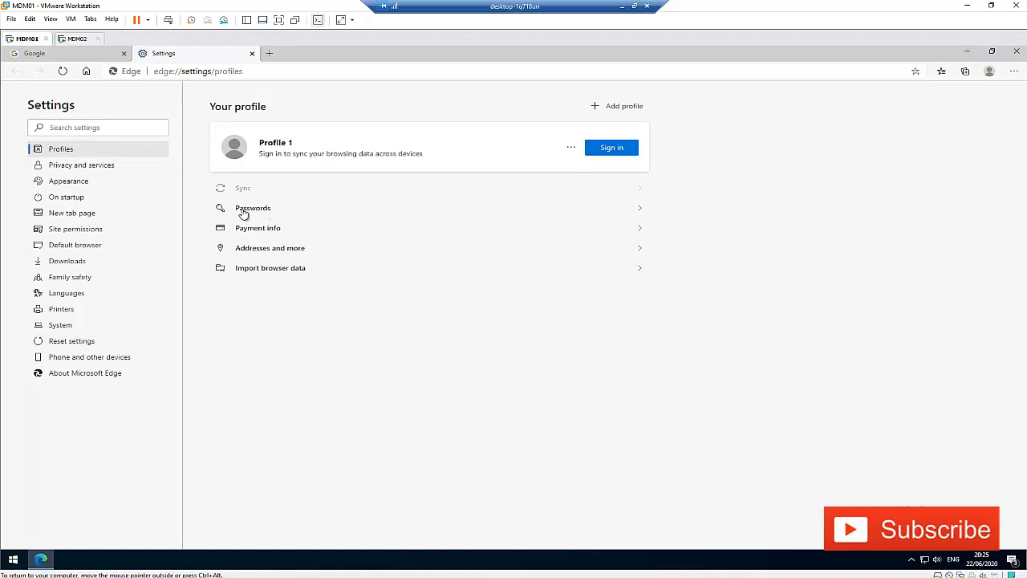
mouse_move(307, 166)
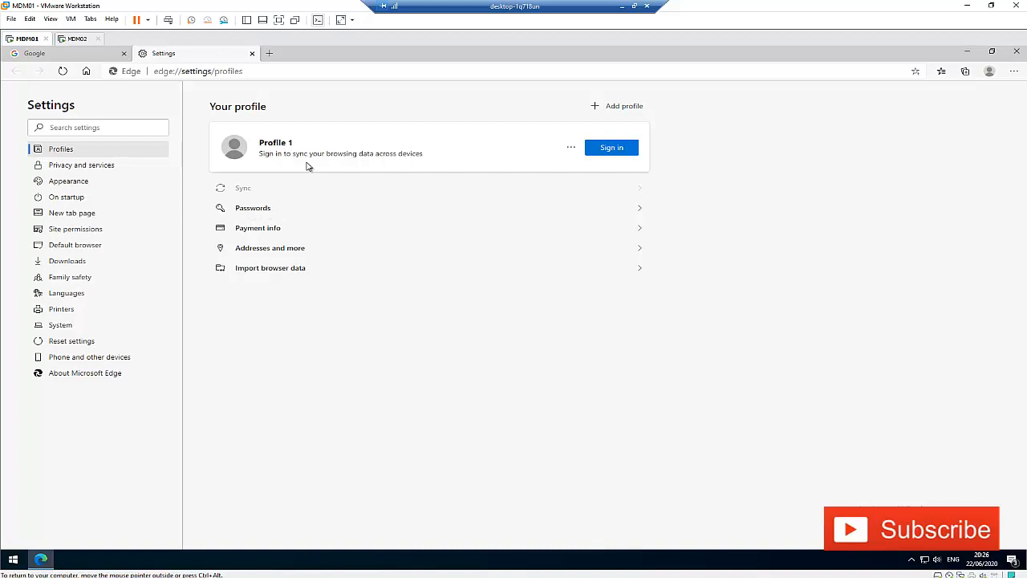
mouse_move(148, 109)
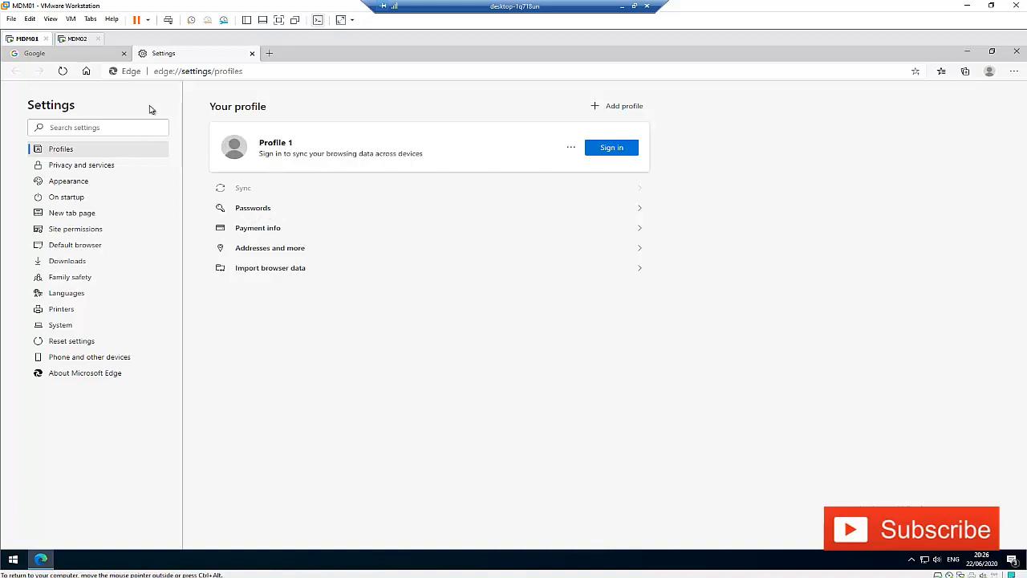
mouse_move(255, 238)
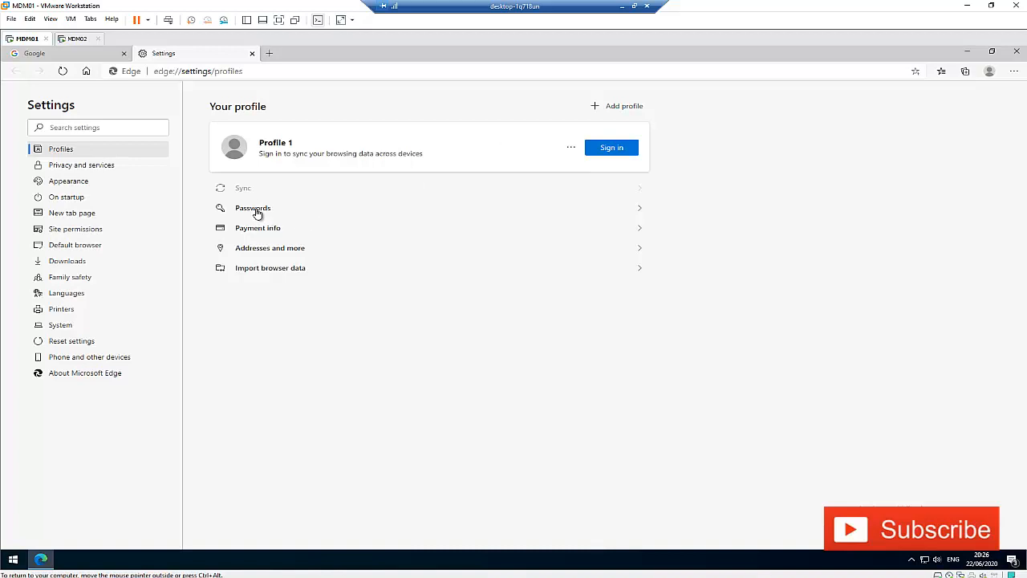
Step: Show the Passwords settings page listing the saved Microsoft login
click(252, 208)
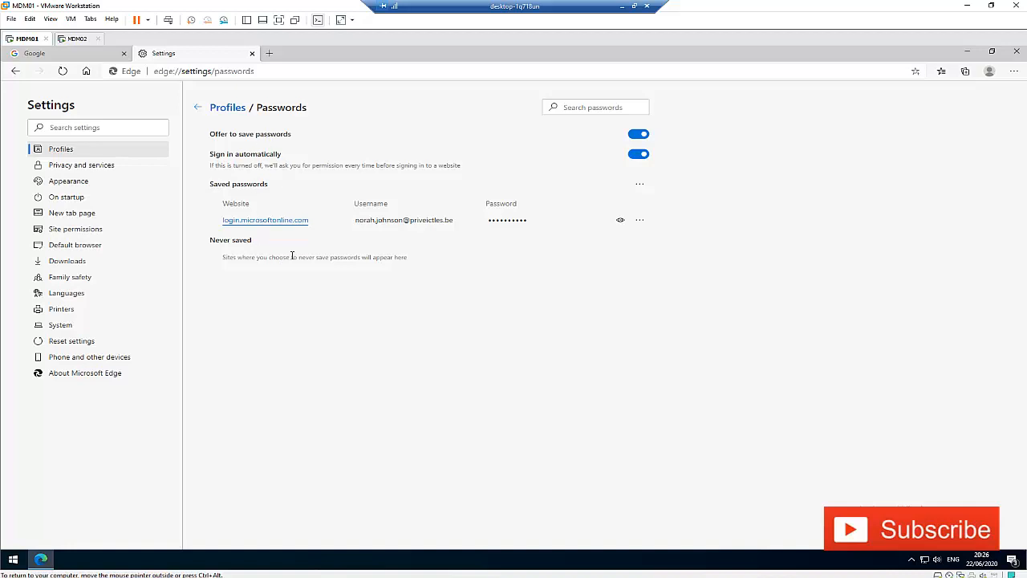
mouse_move(297, 237)
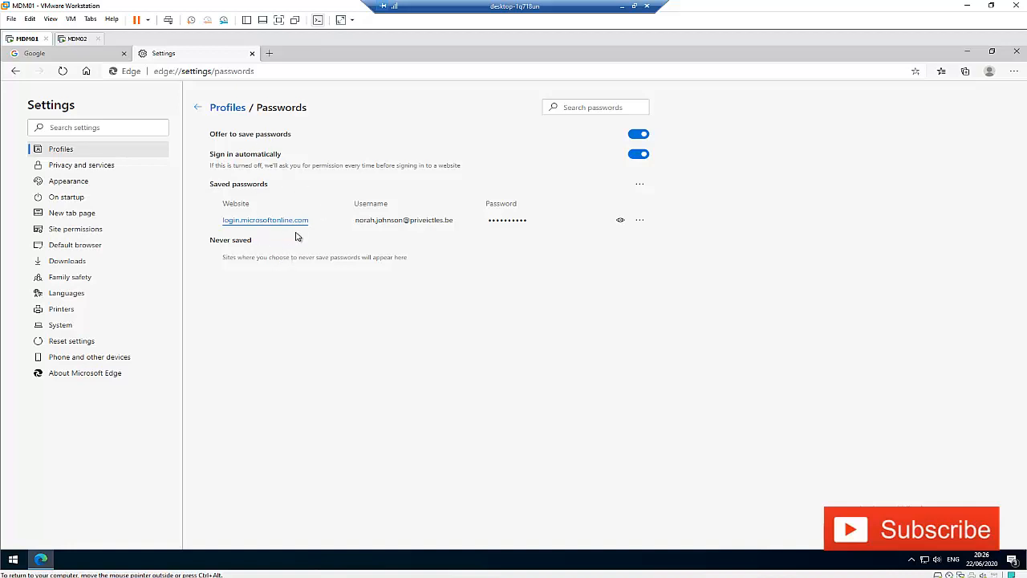
mouse_move(303, 271)
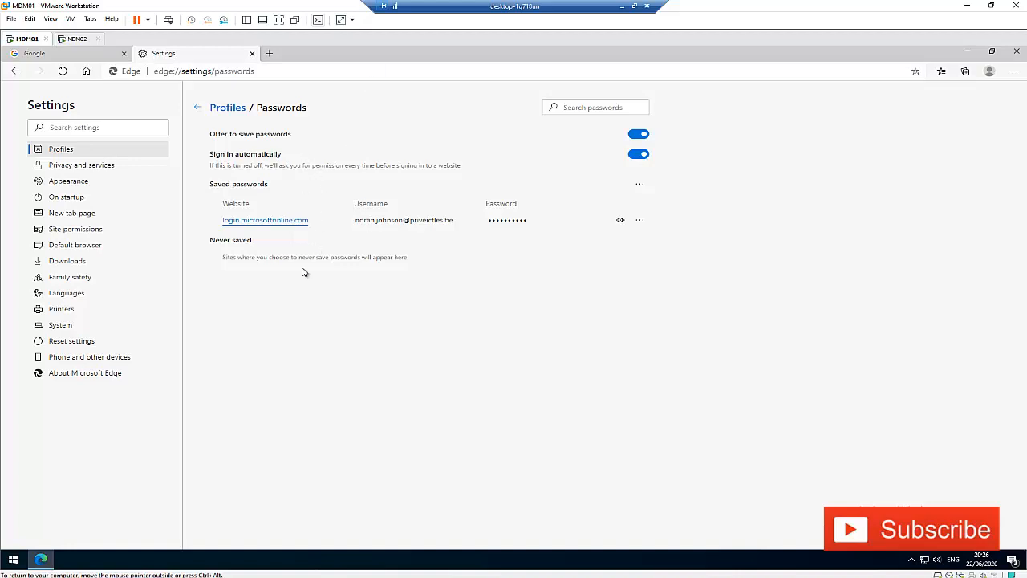
mouse_move(331, 242)
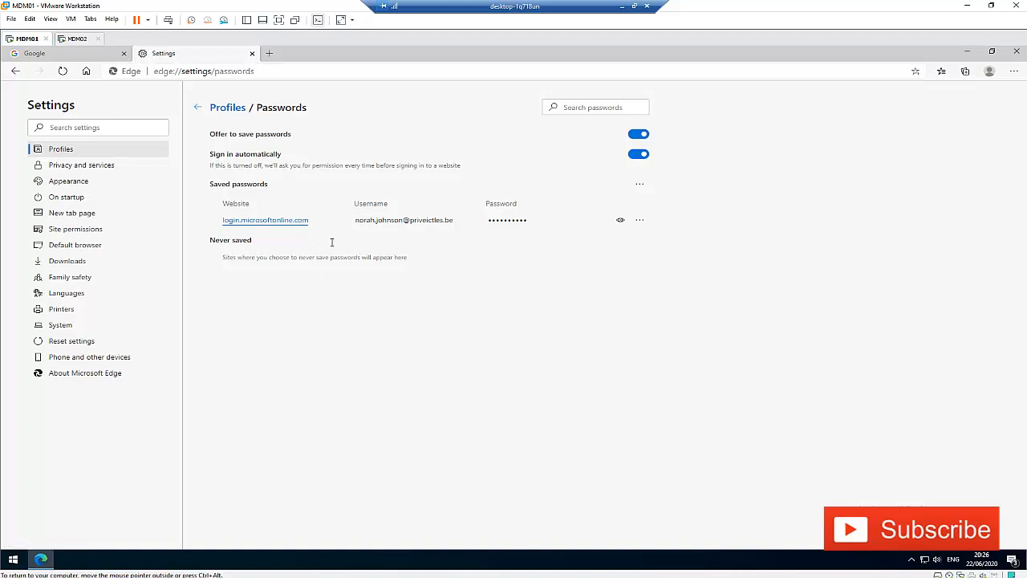
mouse_move(256, 192)
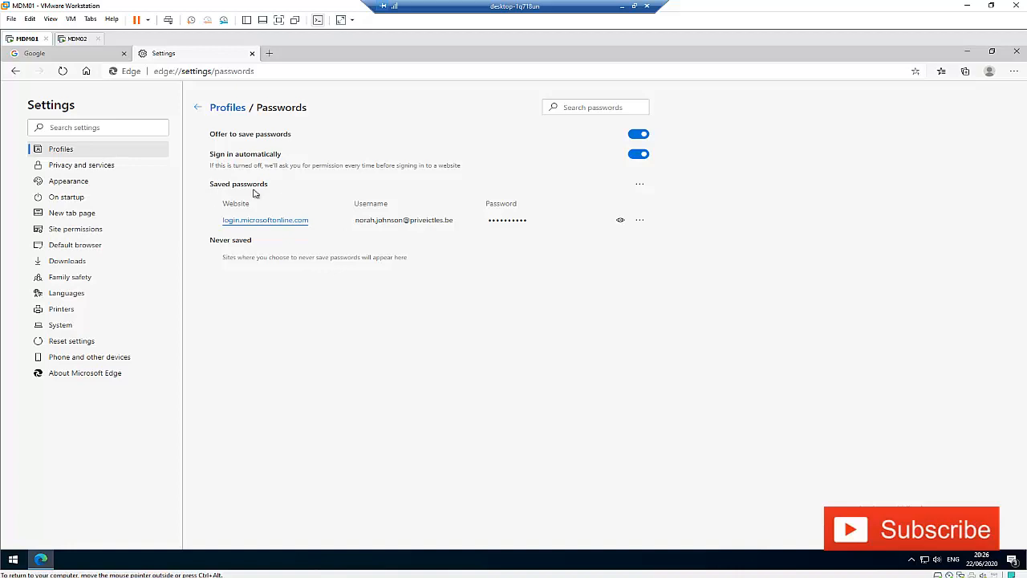
mouse_move(258, 199)
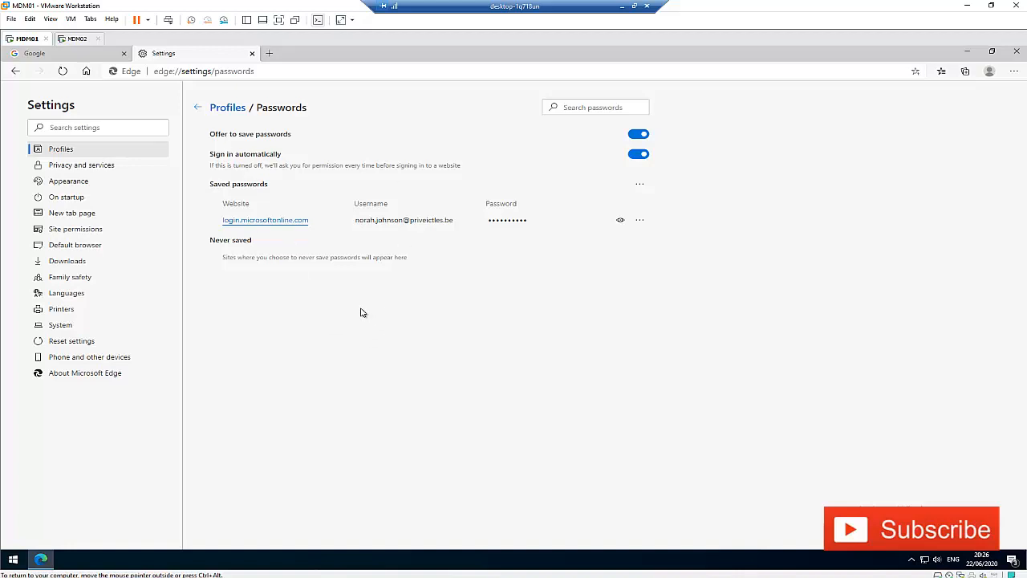
mouse_move(348, 305)
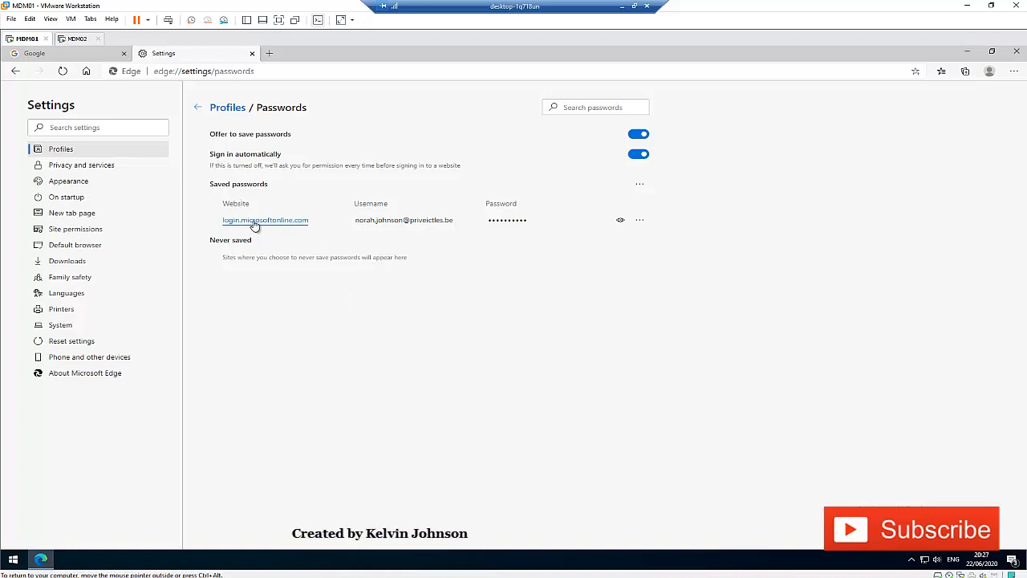
mouse_move(392, 217)
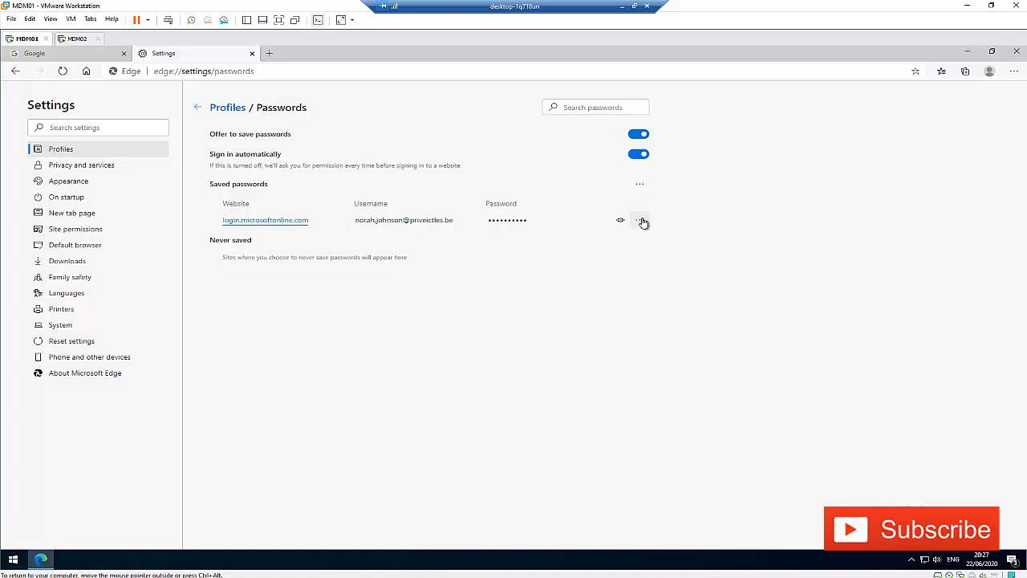
Step: Show the More actions menu (Details/Delete) for the saved login.microsoftonline.com password
click(639, 221)
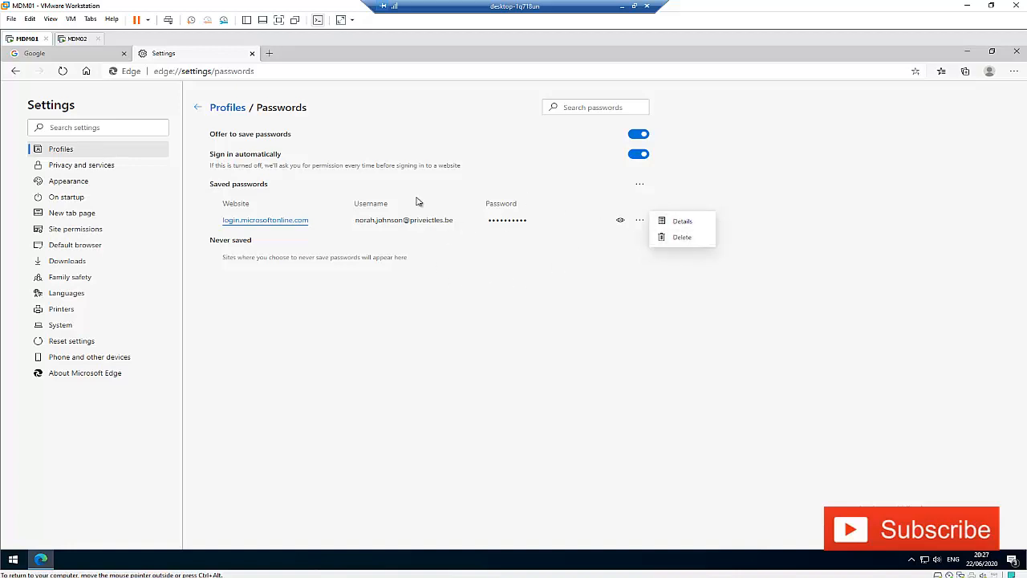
mouse_move(346, 224)
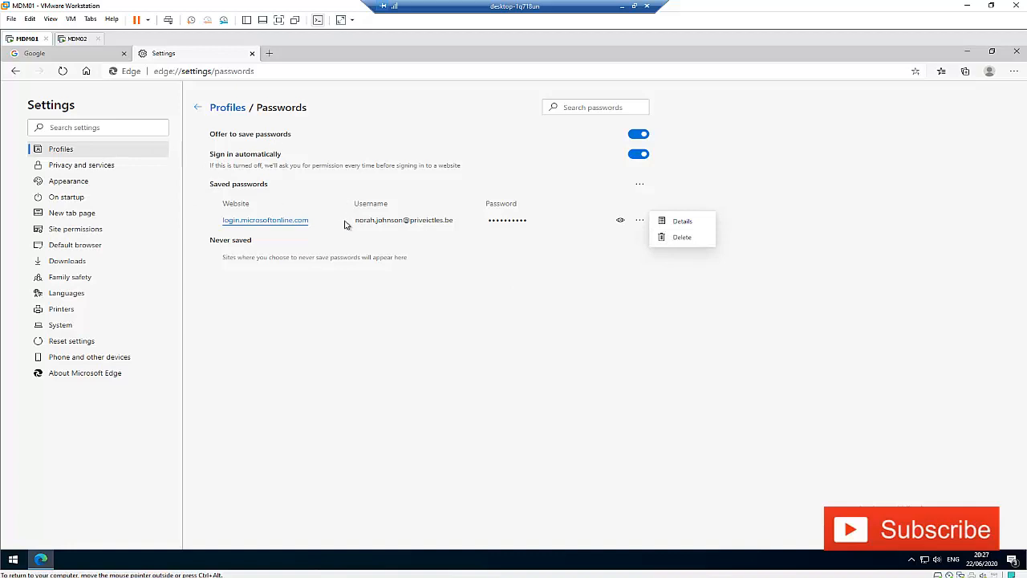
mouse_move(357, 230)
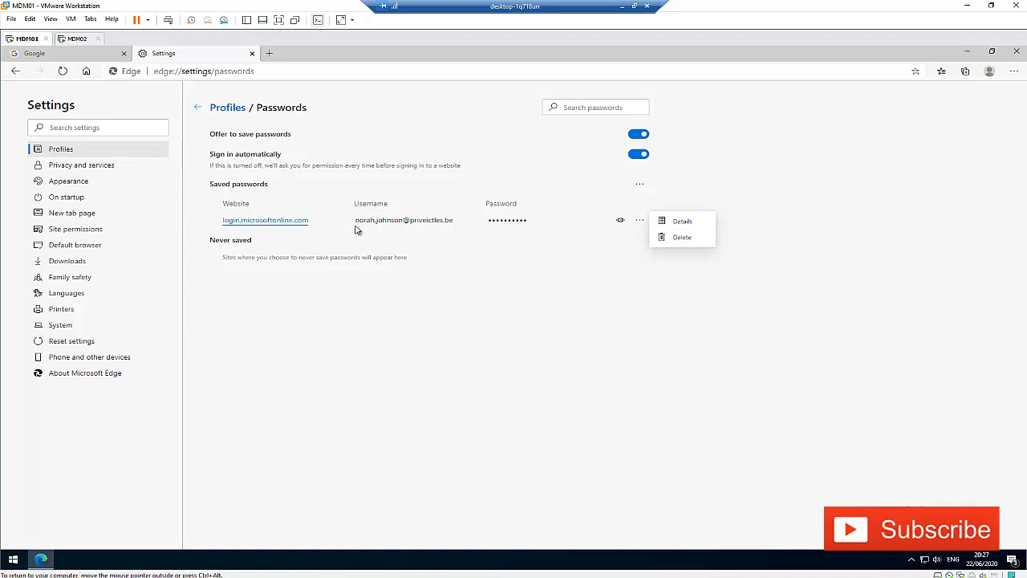
mouse_move(338, 244)
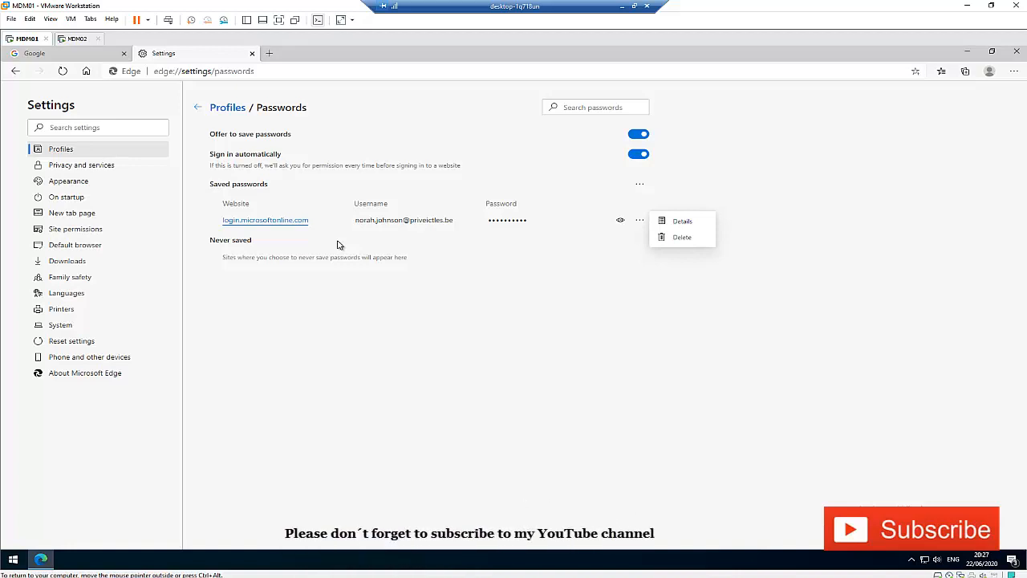
mouse_move(862, 356)
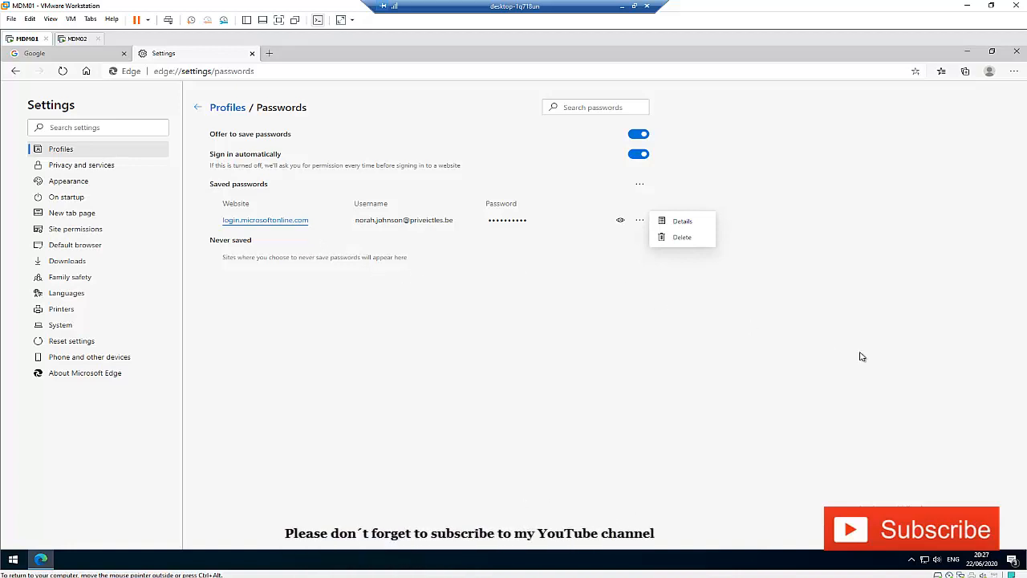